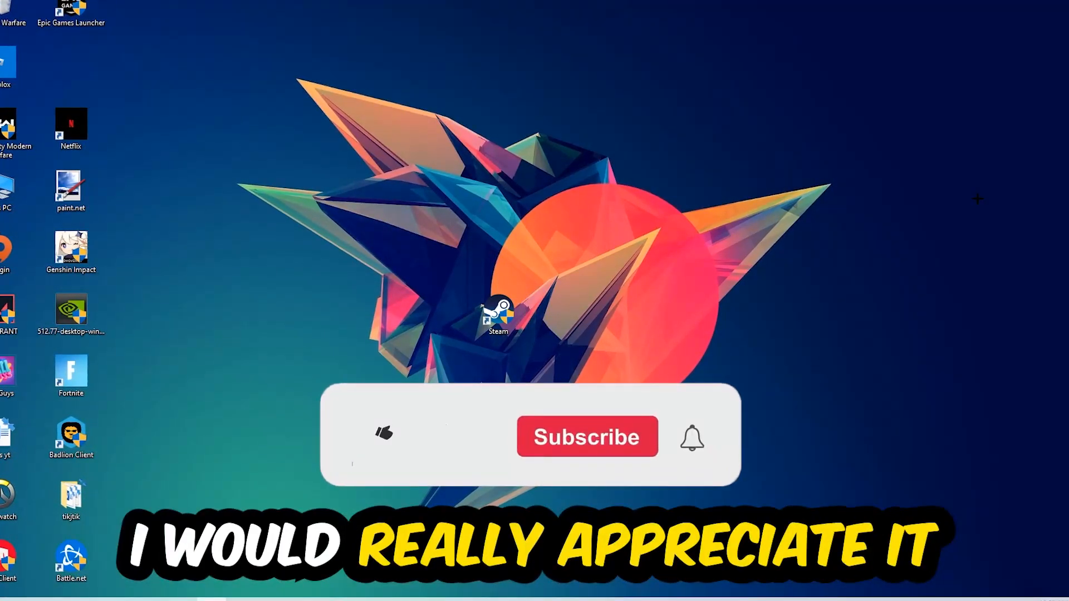
Bring up Task Manager listing running processes with CPU, memory and GPU use
click(383, 437)
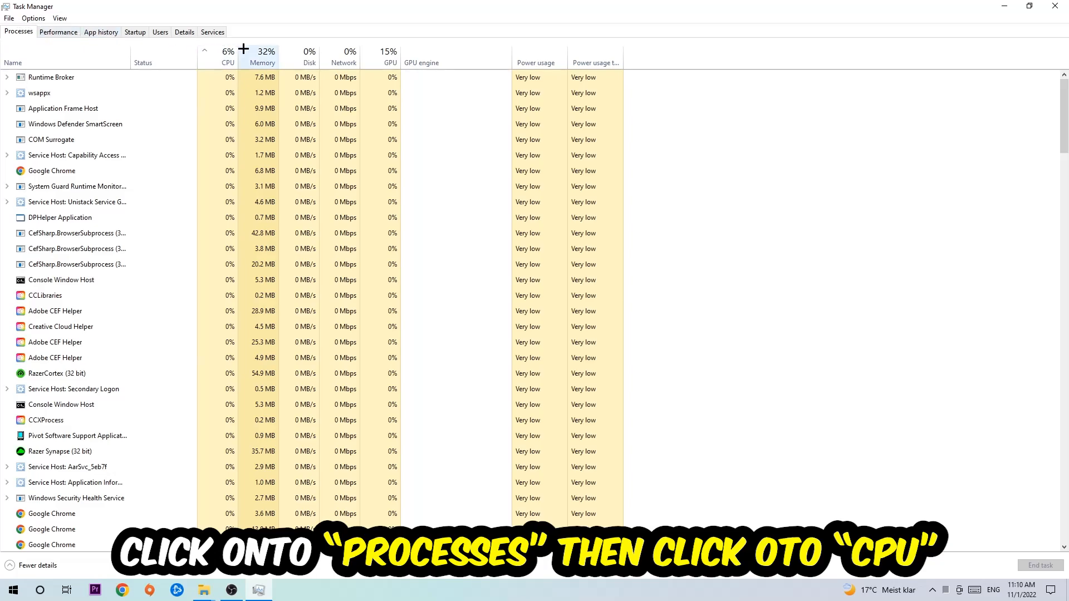
Sort processes by CPU use, highest first, then close Task Manager
click(228, 54)
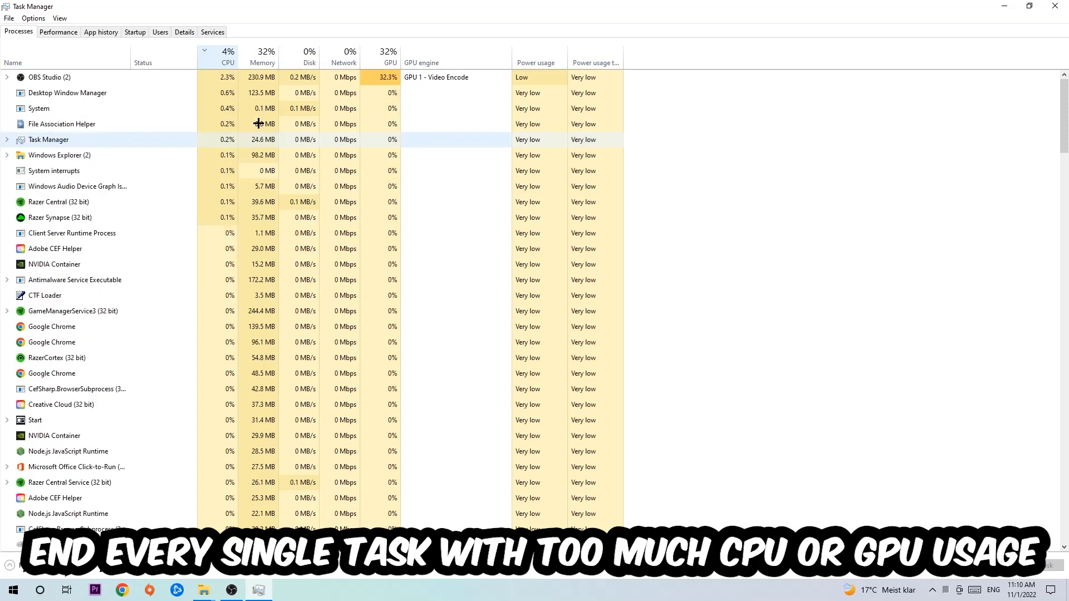
click(390, 52)
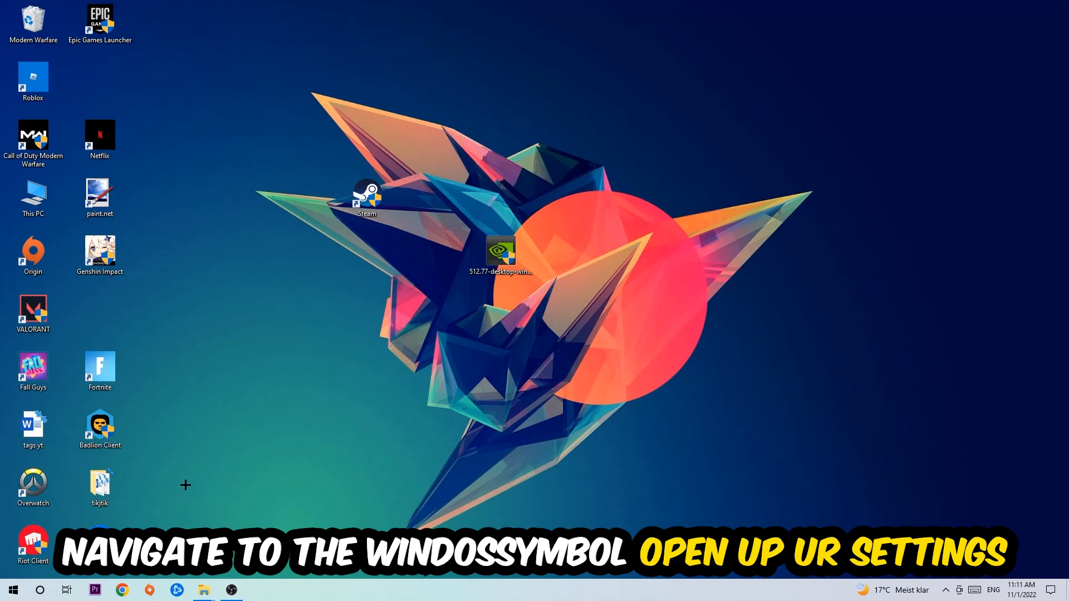
Reach the Gaming section of Settings via Start, showing Xbox Game Bar off
click(12, 590)
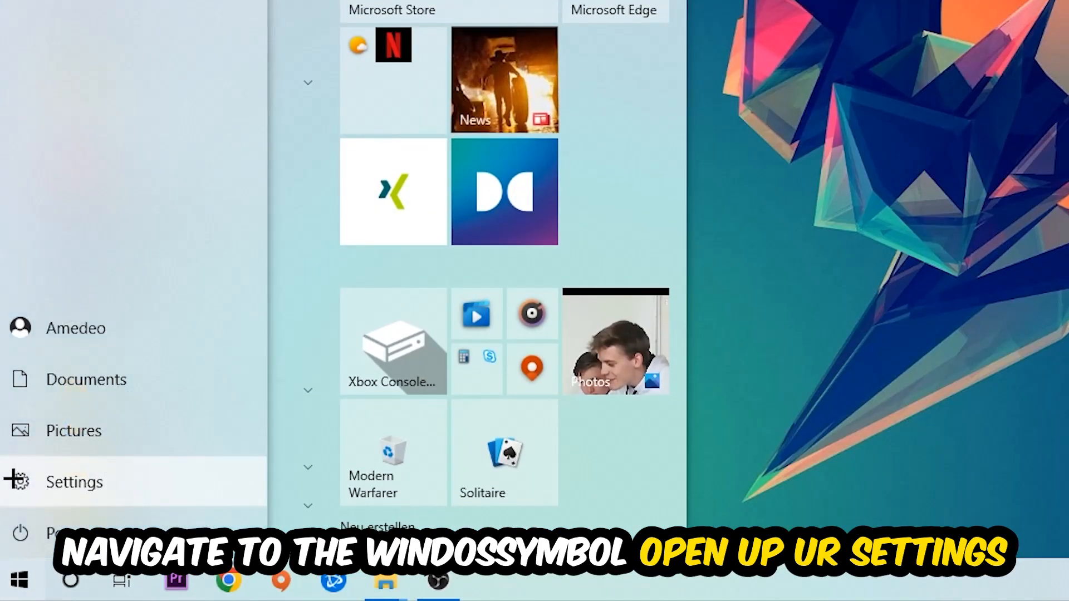
click(73, 481)
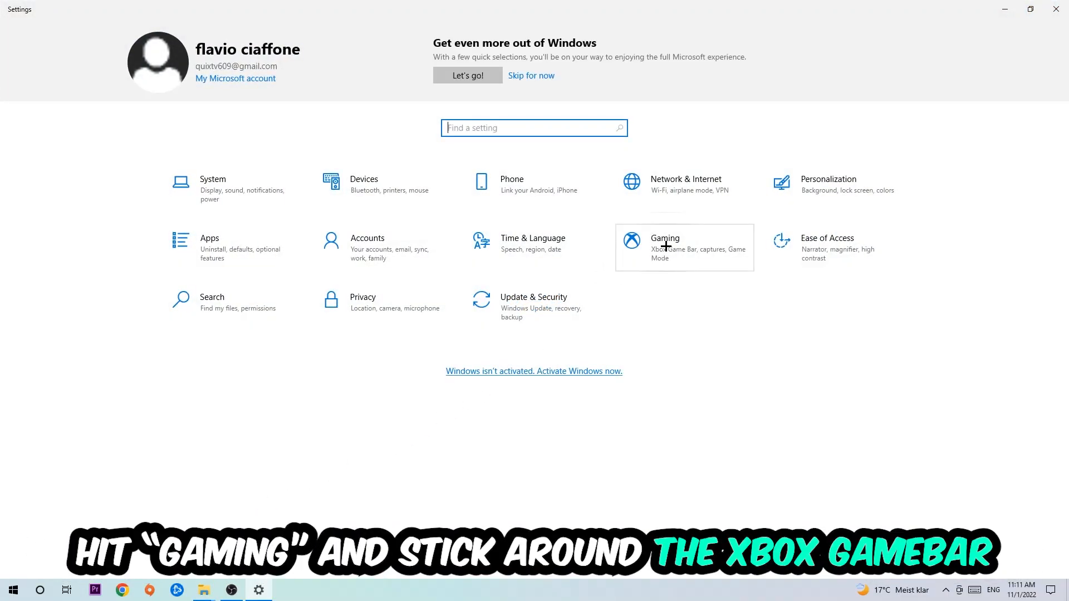
click(665, 247)
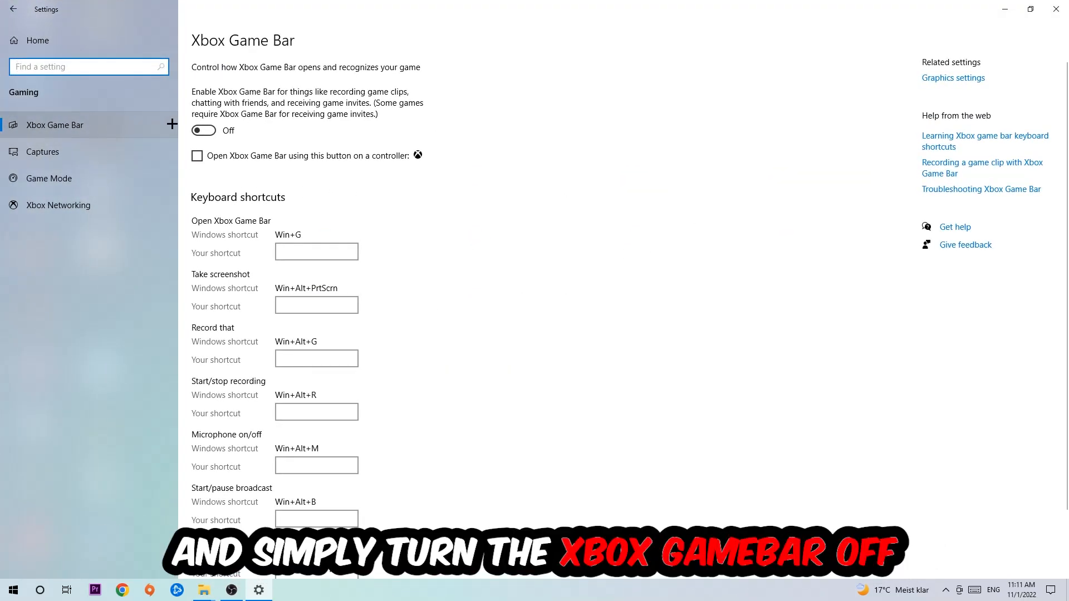
mouse_move(318, 140)
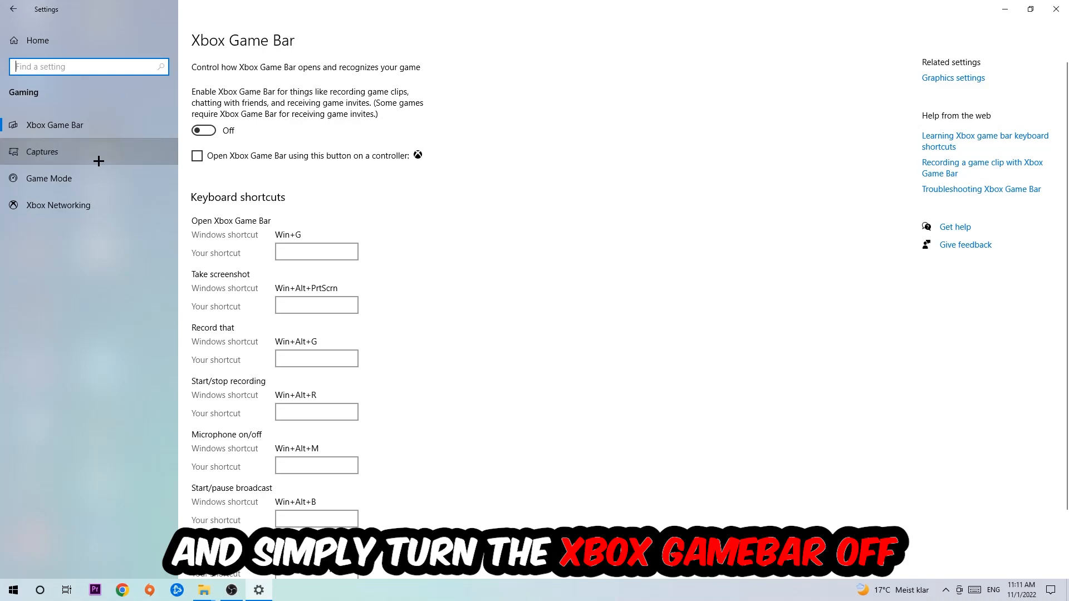
Verify background recording is off under Captures, then show Game Mode still on
click(43, 151)
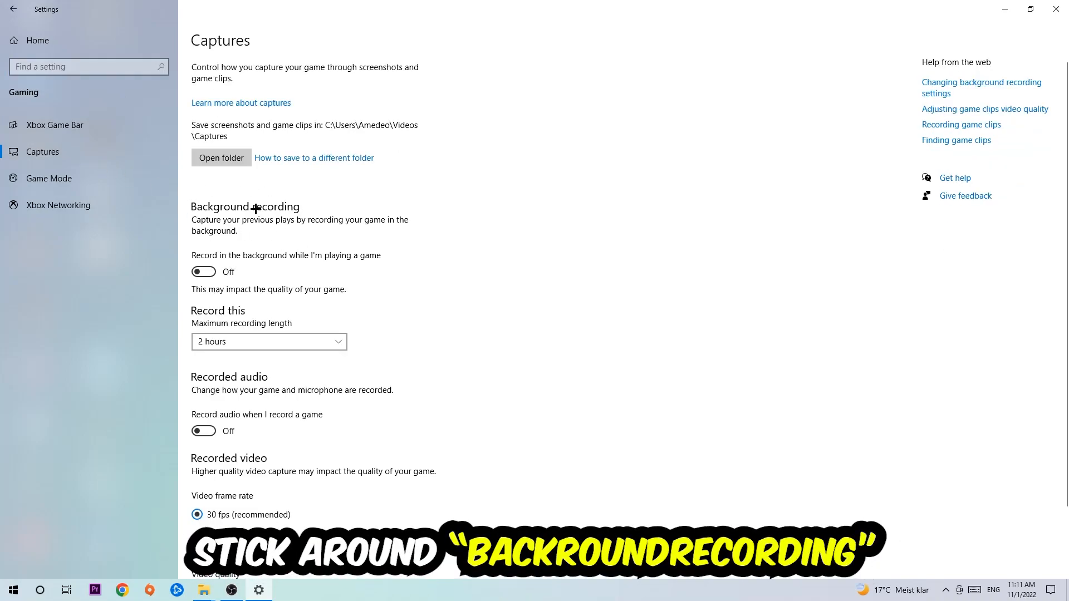
mouse_move(382, 256)
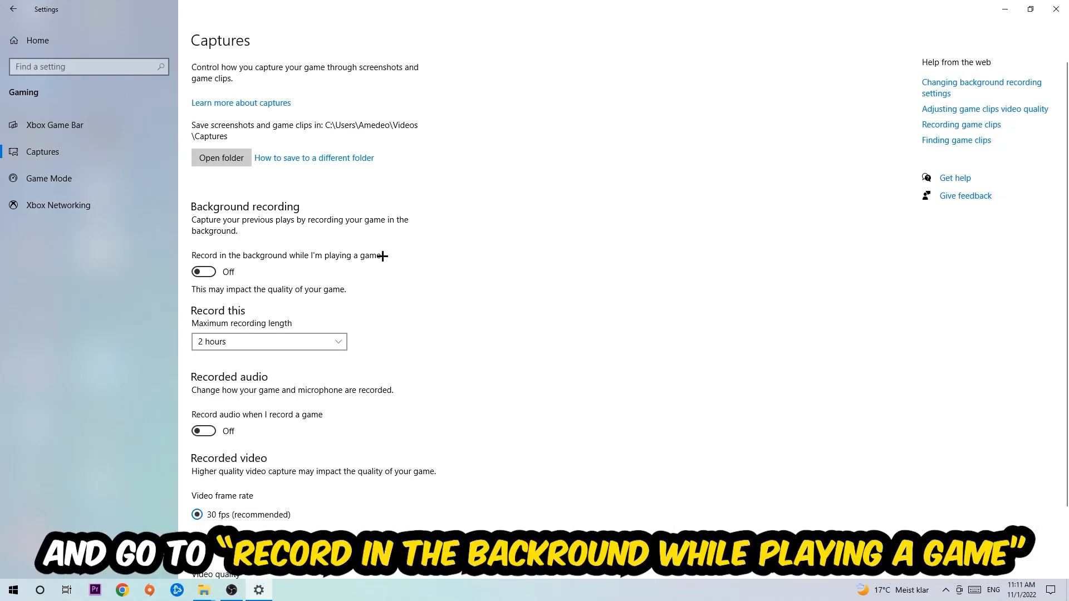
click(48, 179)
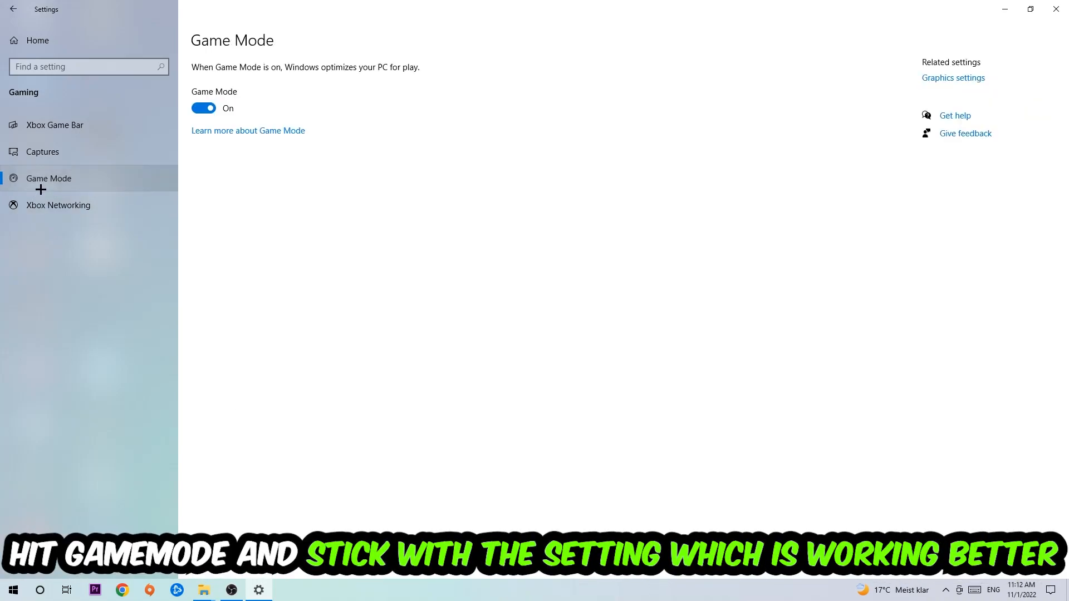
mouse_move(246, 261)
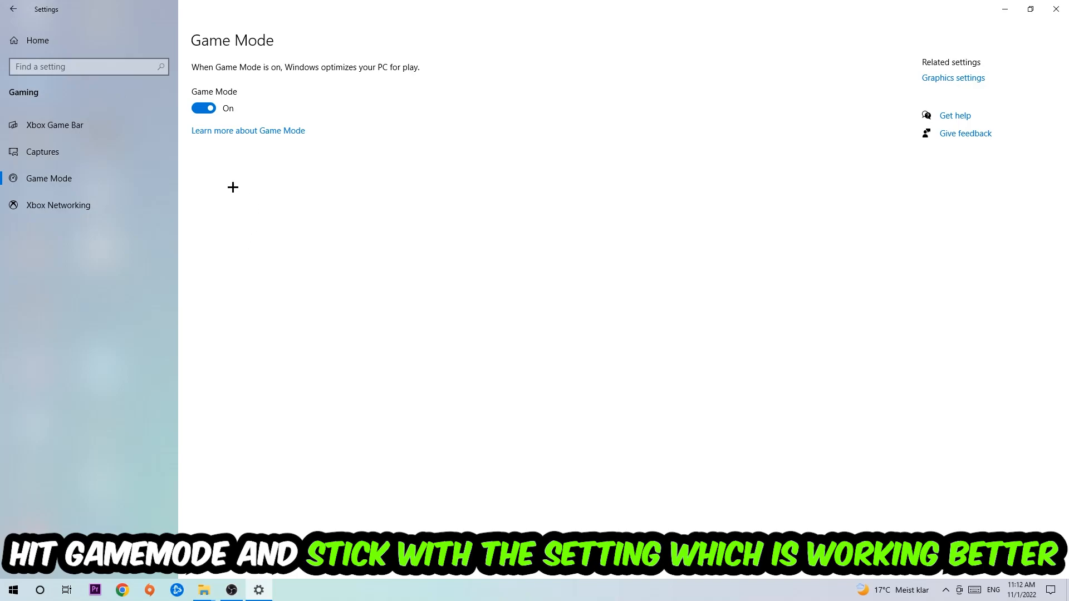
Return to the Settings home page, visit Update & Security, then close Settings
click(12, 9)
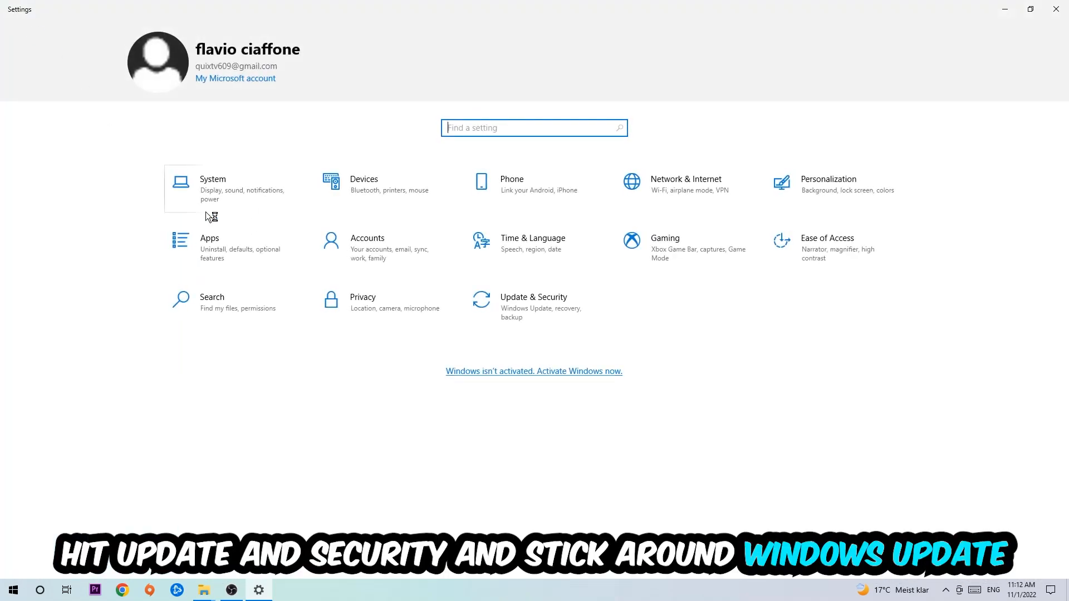
click(534, 302)
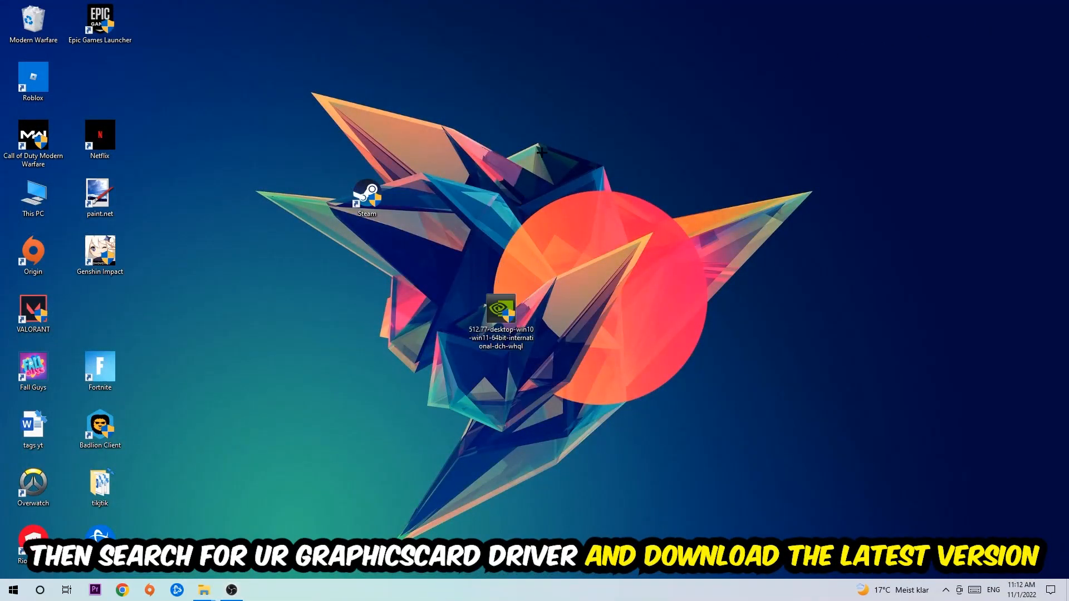
mouse_move(494, 222)
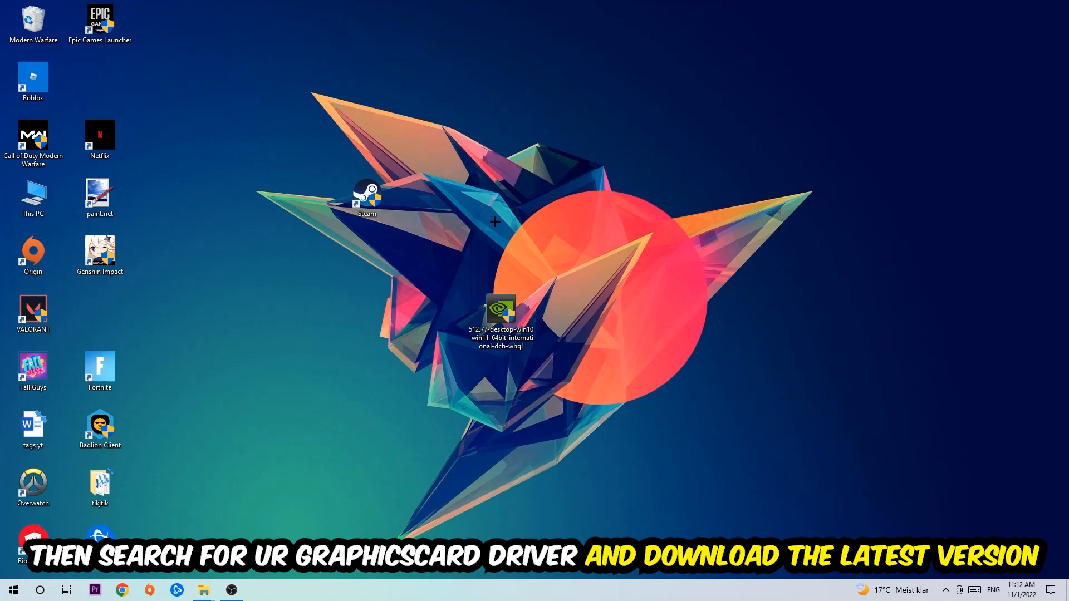
mouse_move(457, 205)
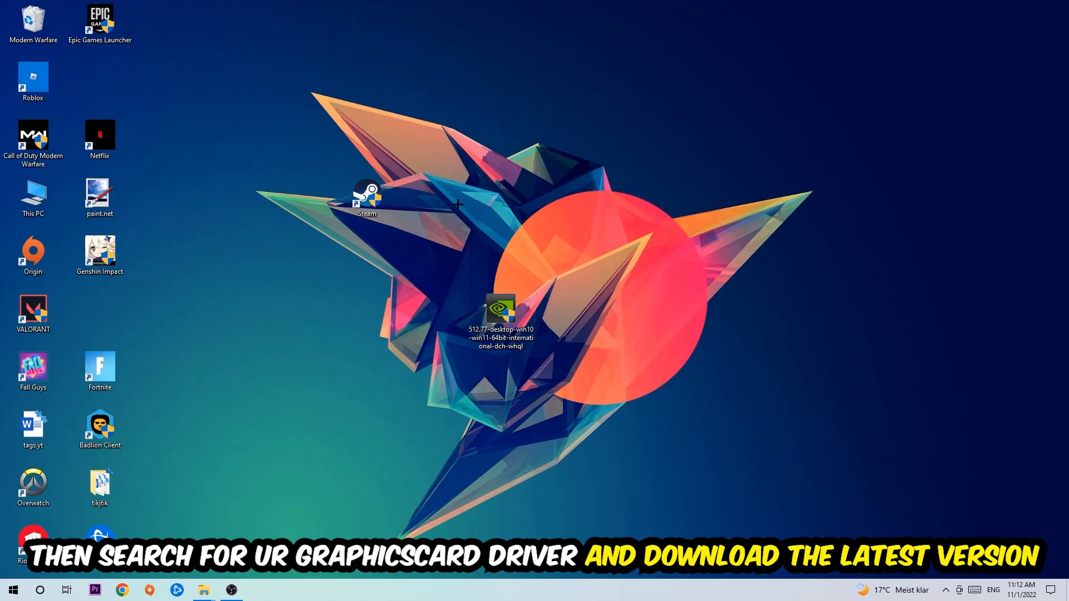
mouse_move(421, 199)
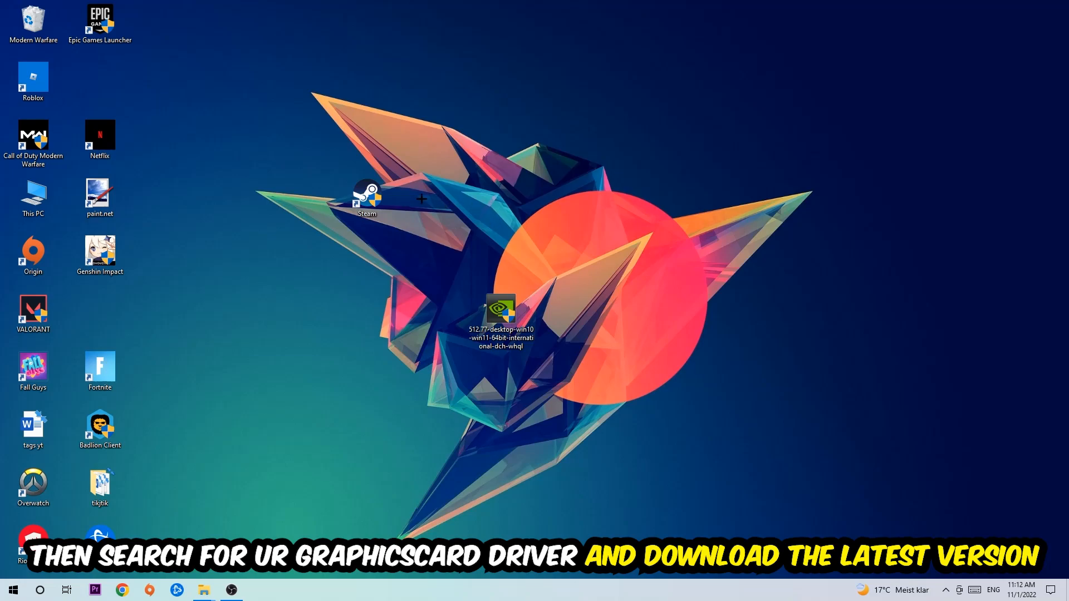